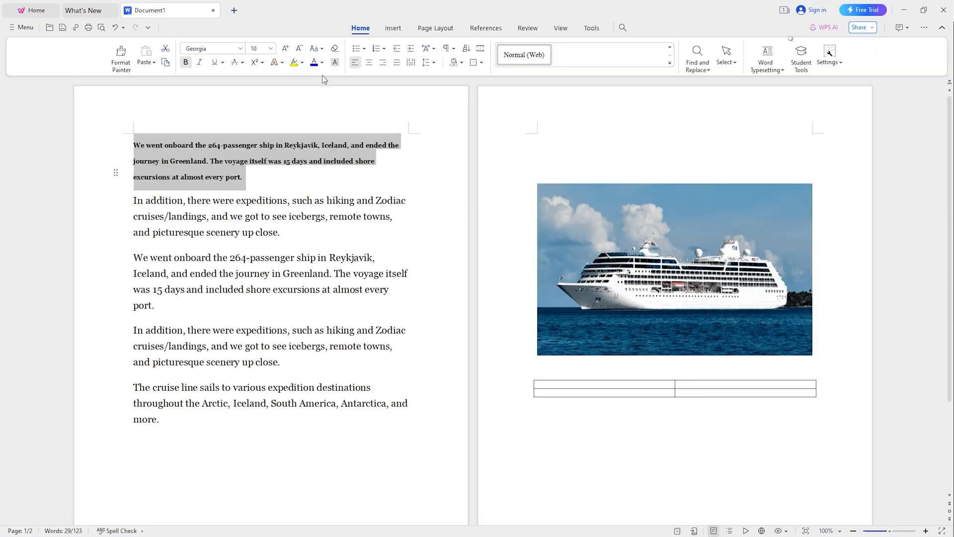
Apply orange font color to the bold opening Georgia paragraph about the voyage.
click(315, 62)
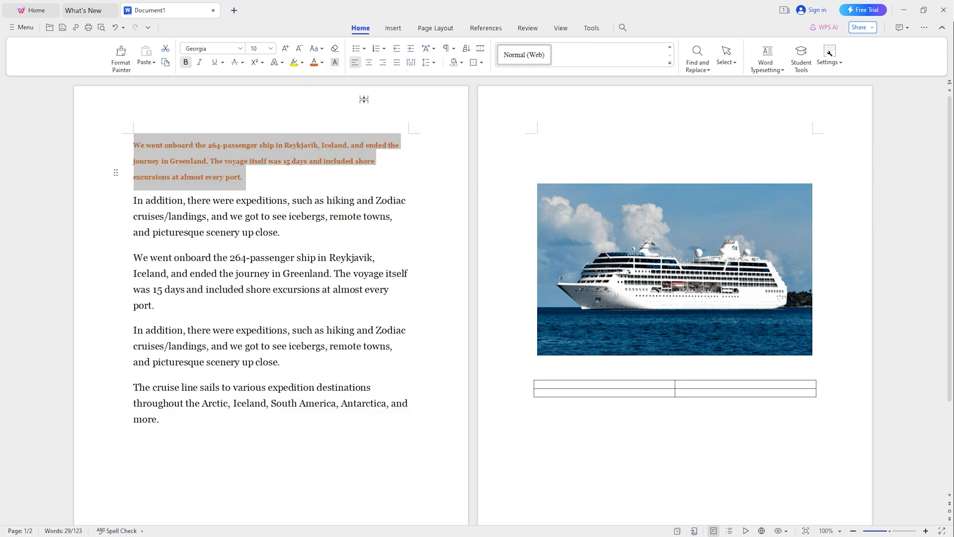